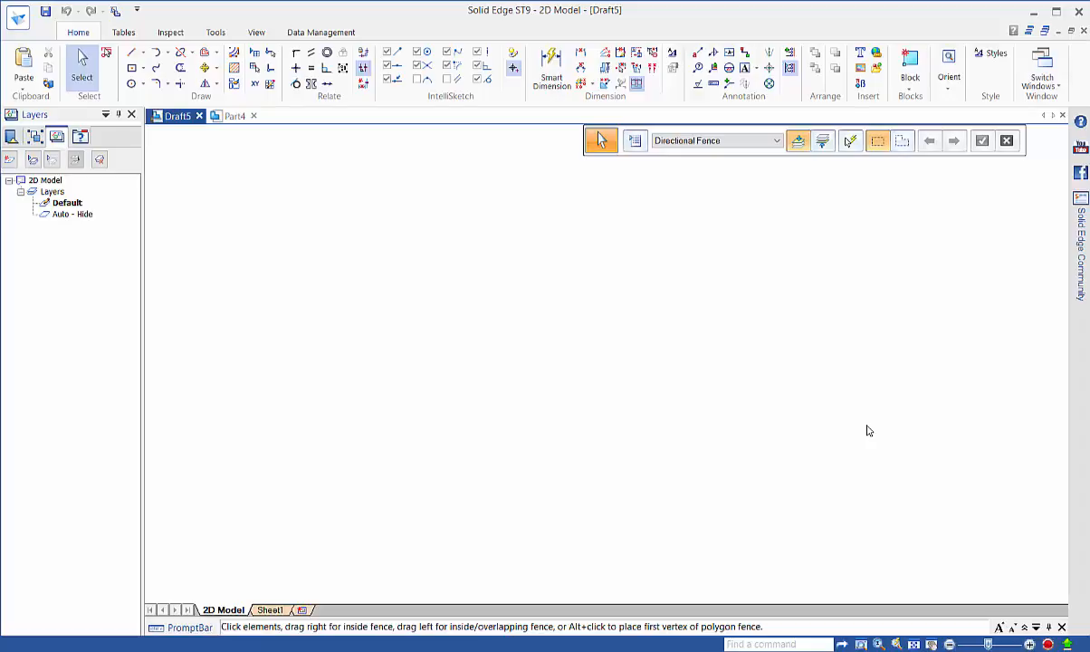
mouse_move(814, 422)
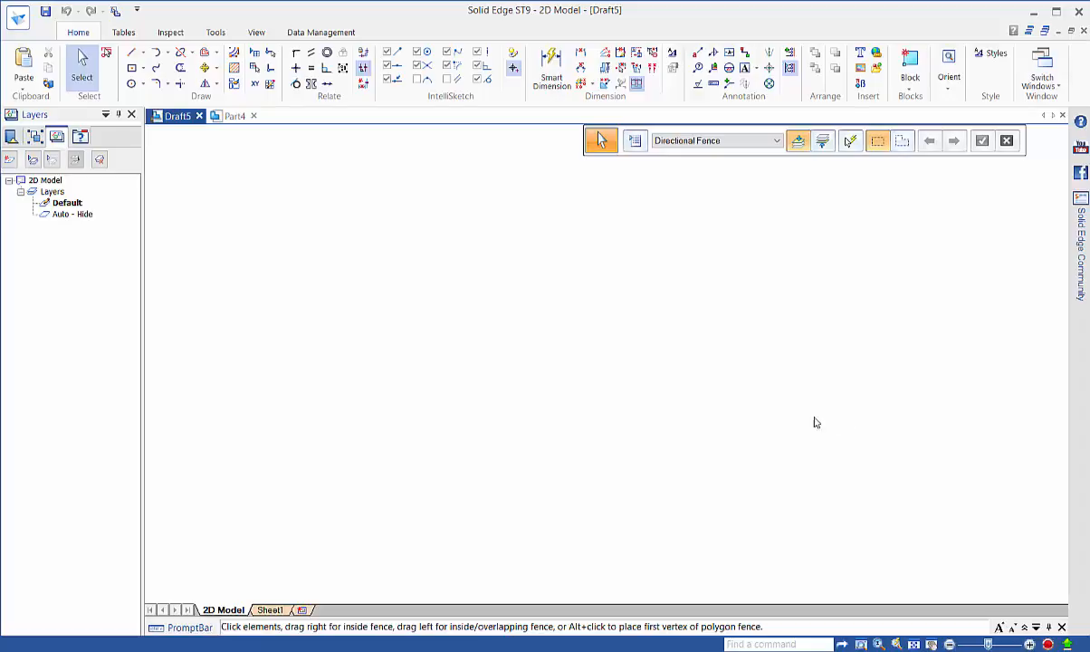
mouse_move(438, 251)
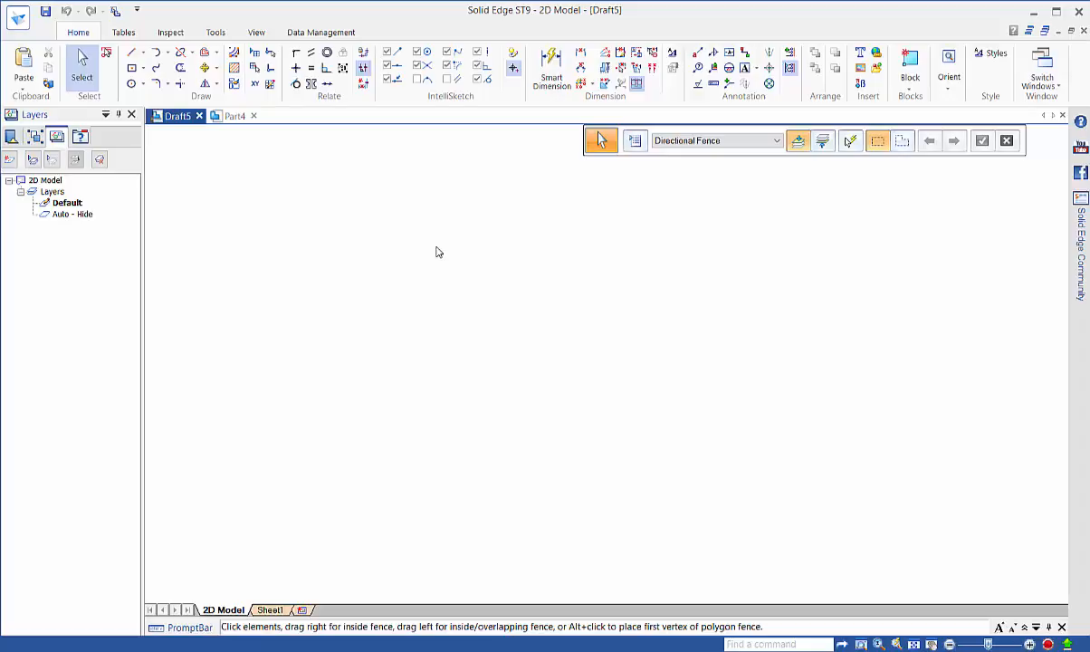
mouse_move(364, 71)
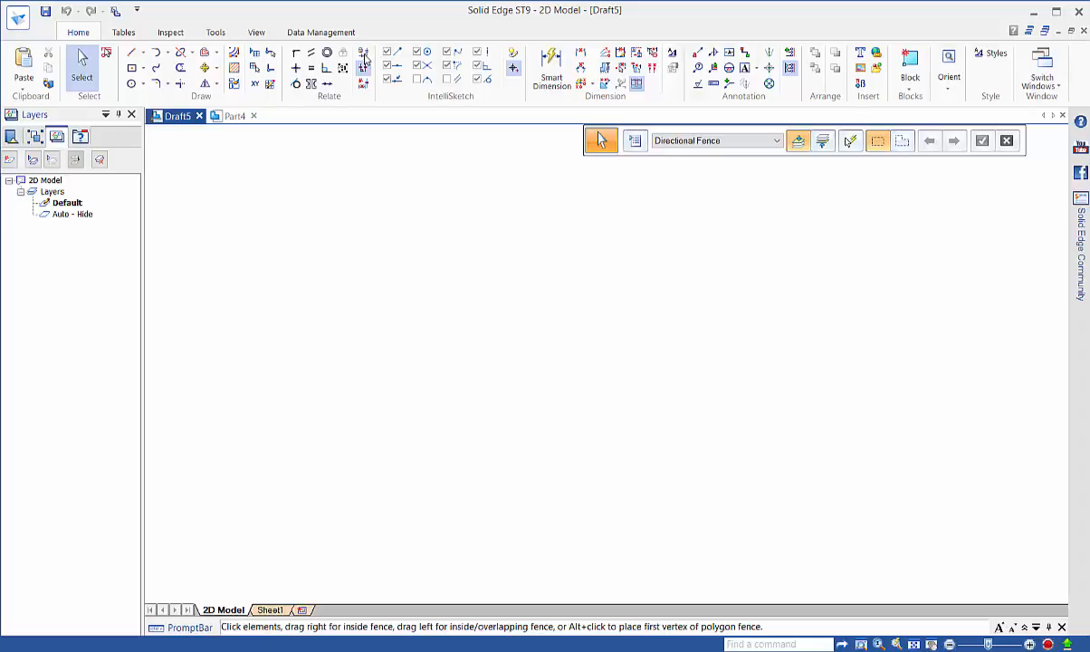
mouse_move(362, 58)
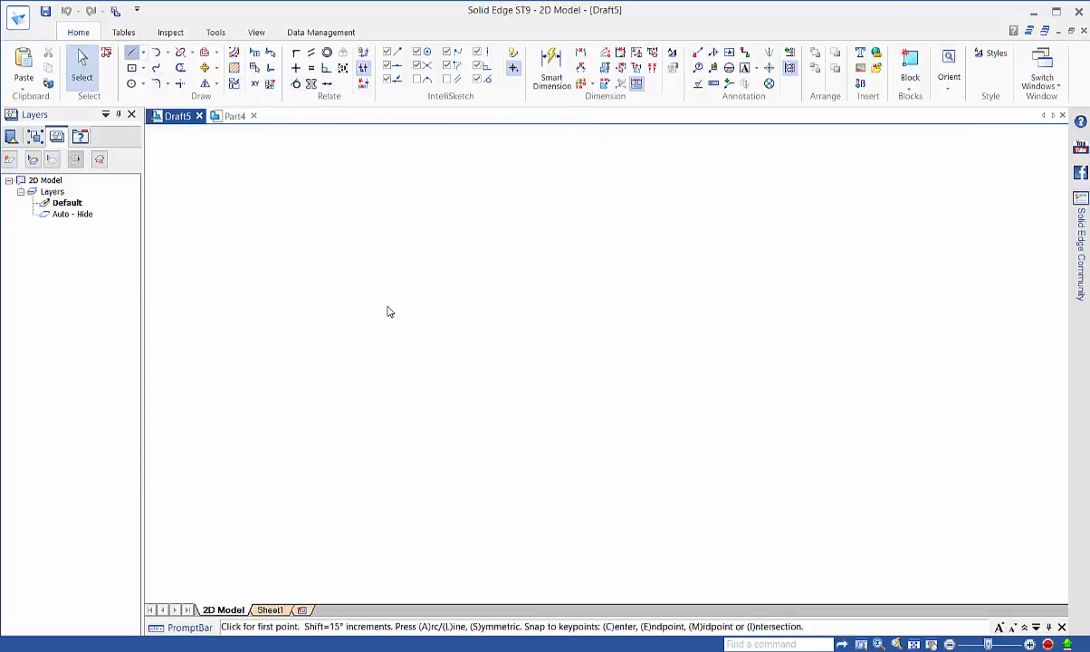
Step: Draw the stepped outline, then add a circle by center point inside its left portion
left_click(132, 51)
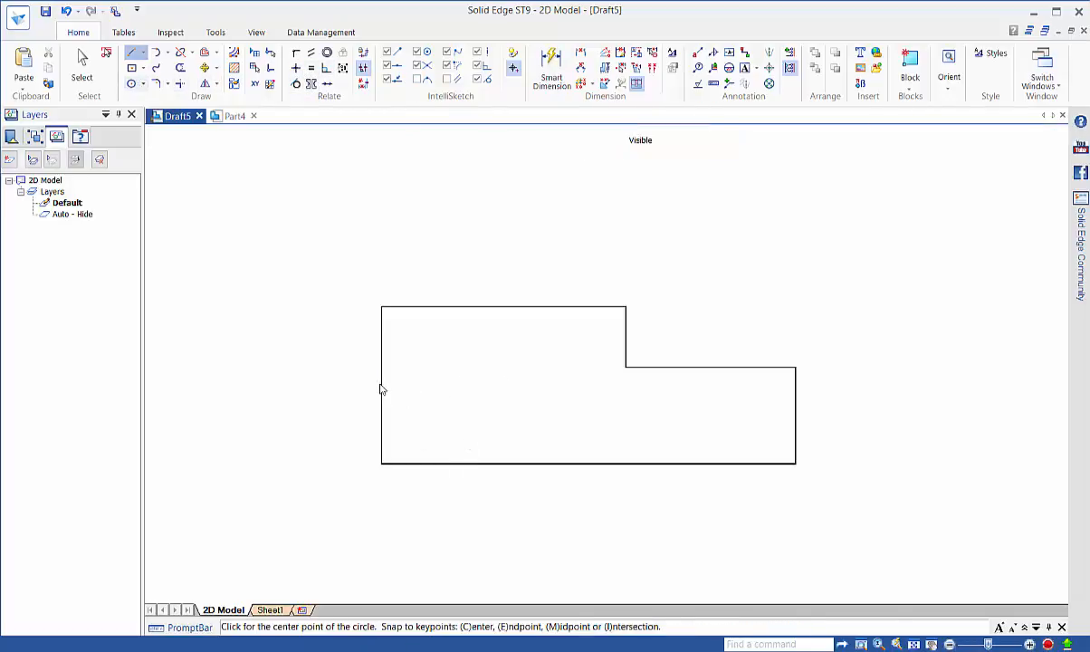
left_click(126, 83)
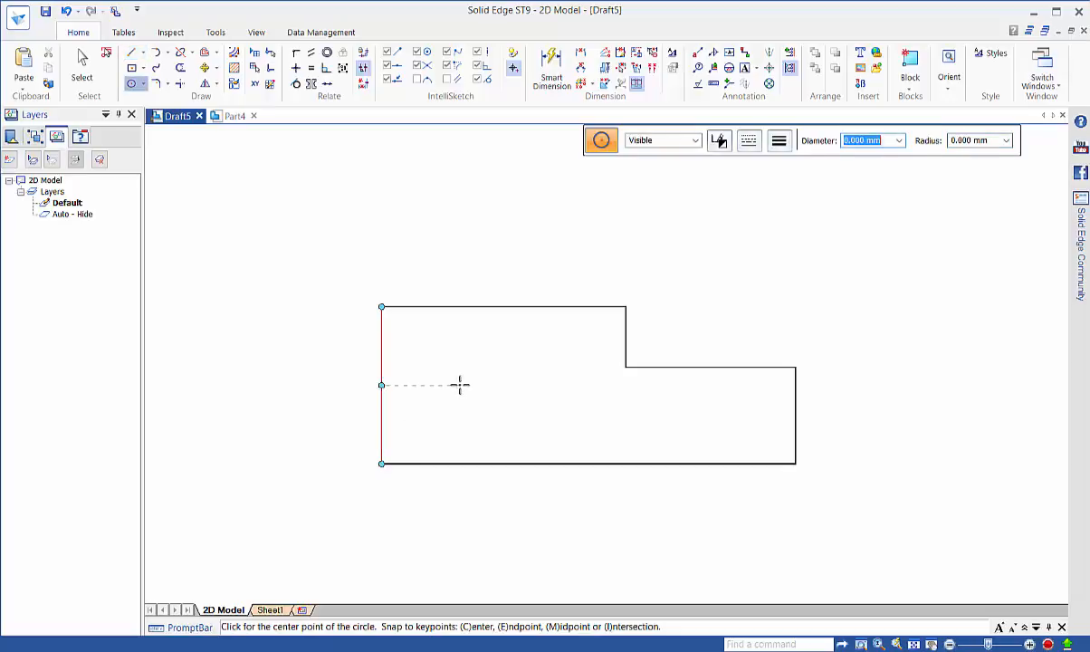
left_click(460, 386)
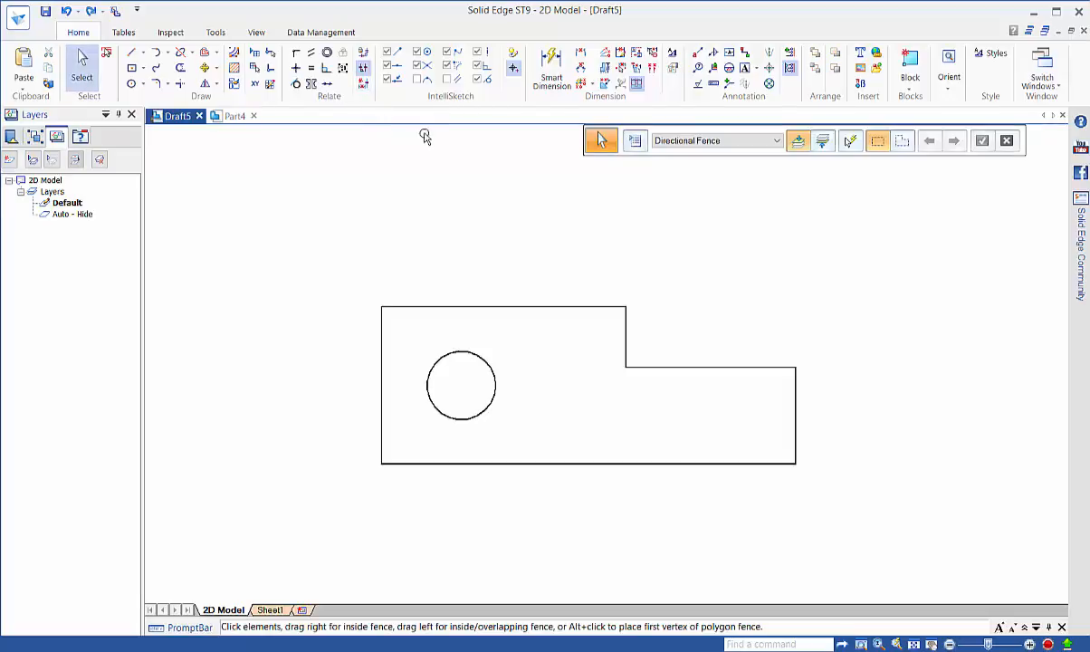
mouse_move(362, 86)
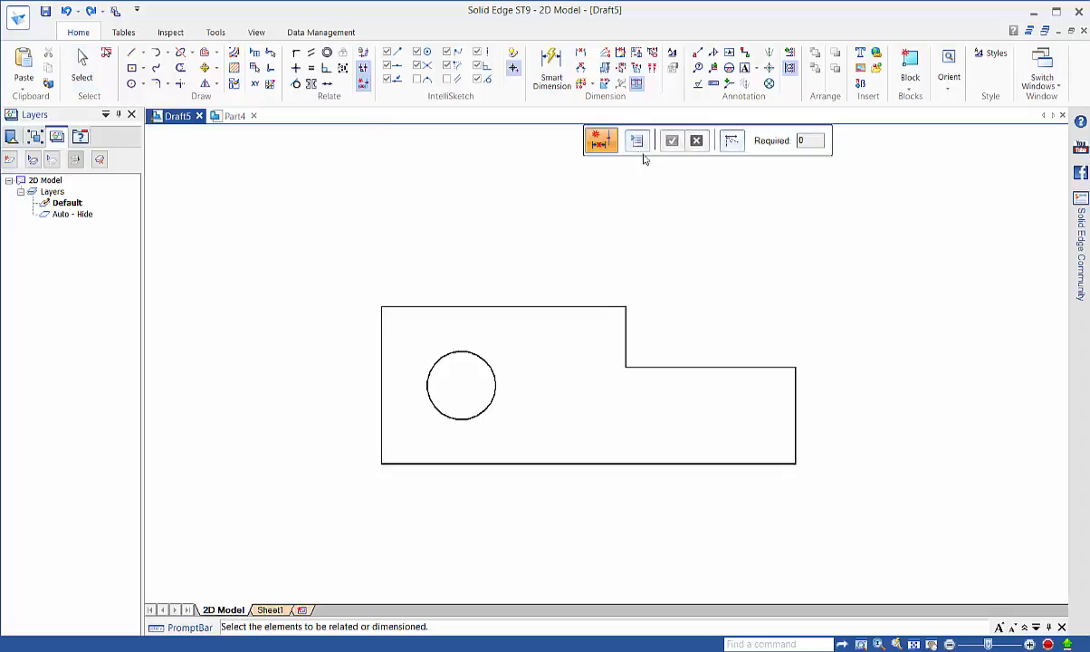
Step: Review the Relationship Assistant's Geometry and Dimension options and confirm them with OK
left_click(637, 141)
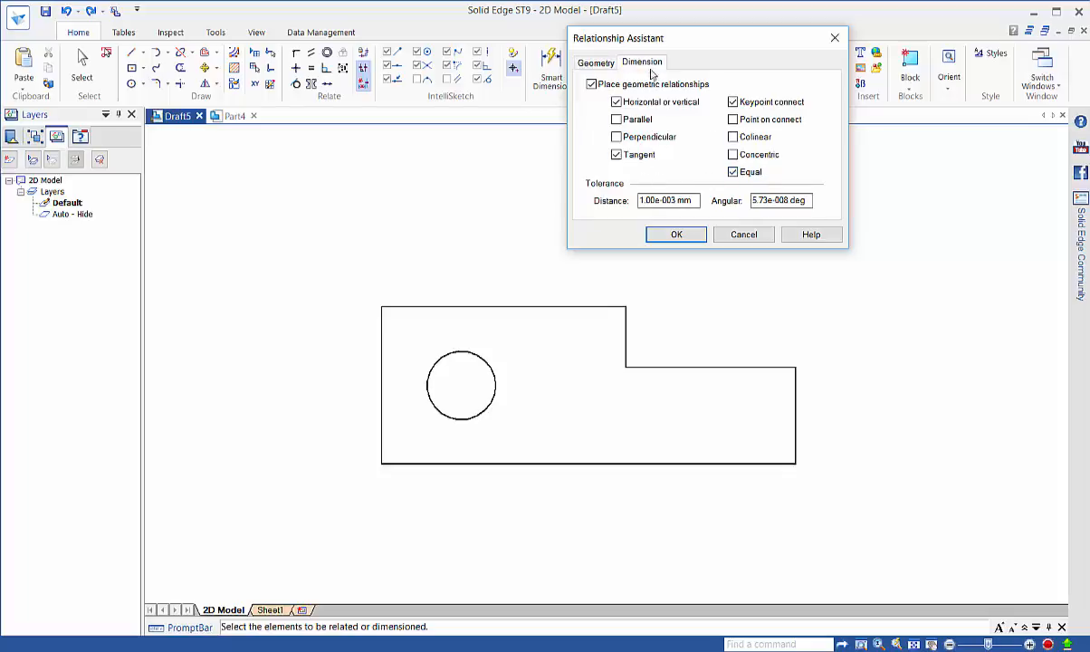
left_click(641, 62)
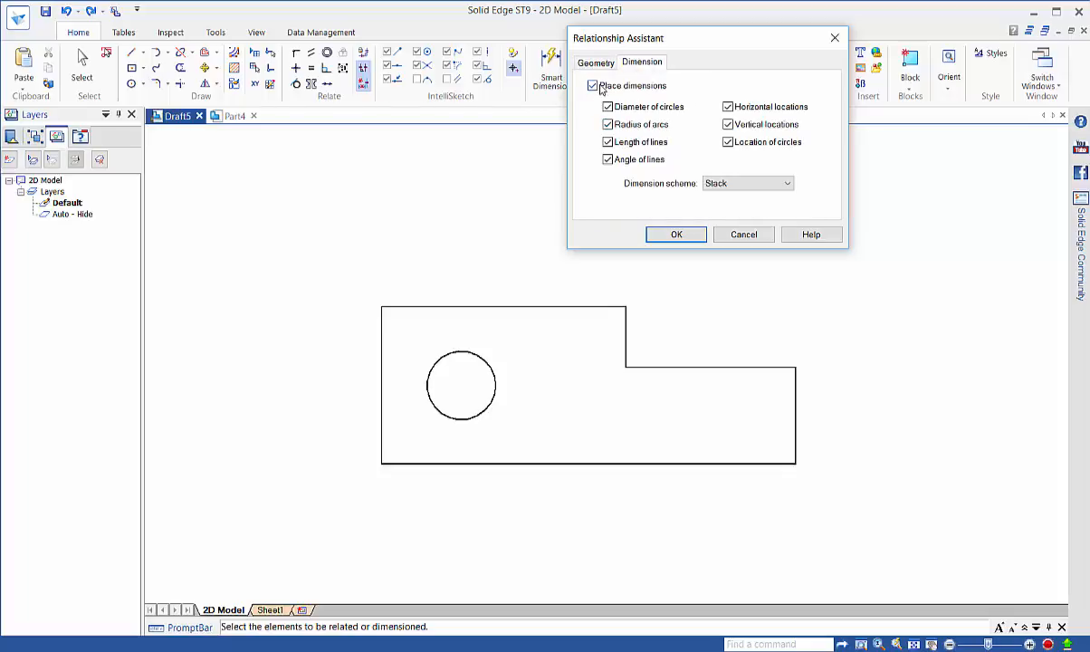
left_click(595, 62)
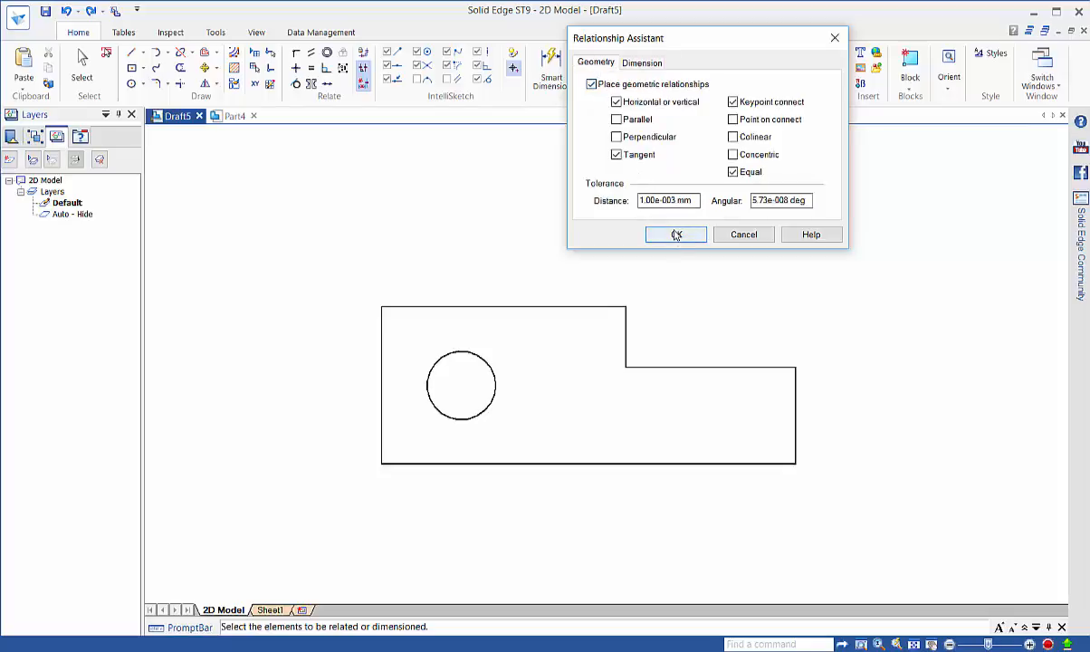
left_click(675, 234)
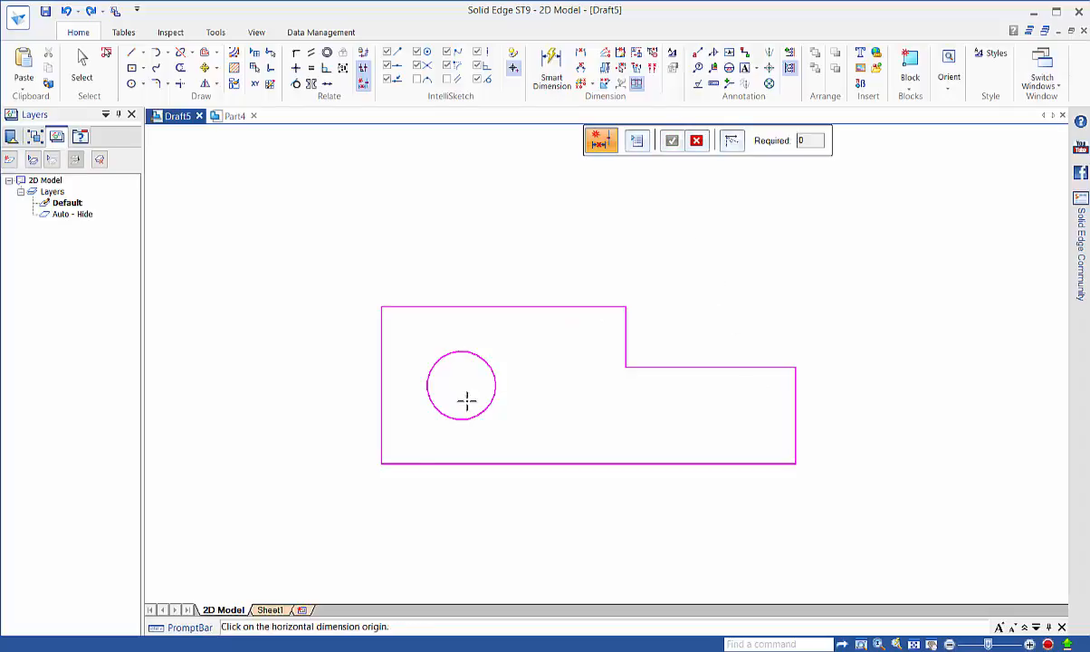
mouse_move(416, 464)
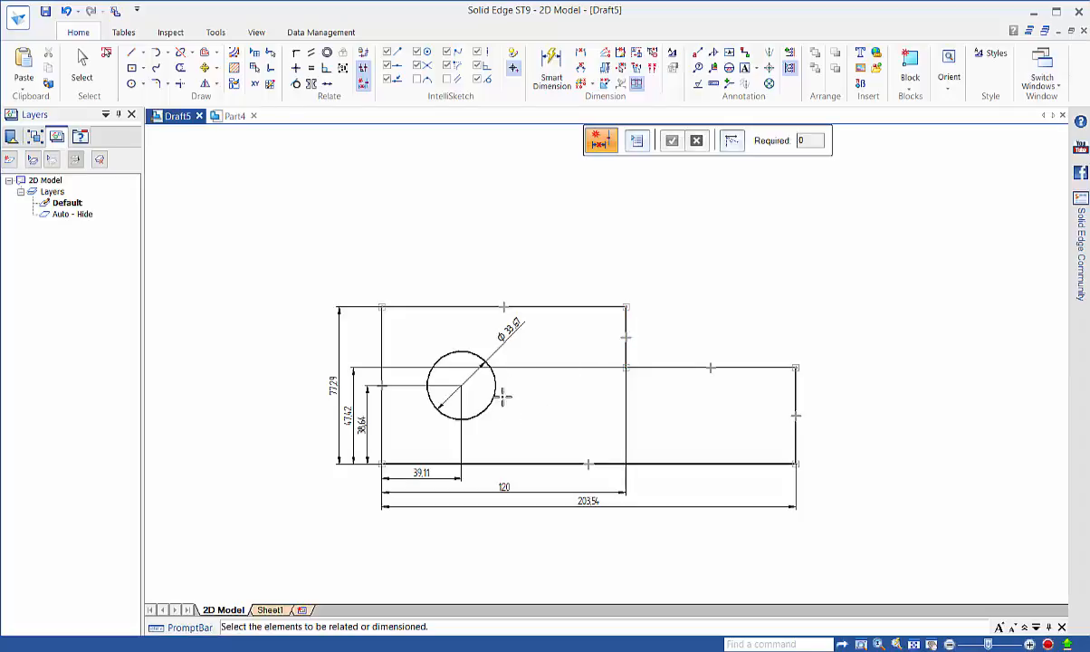
mouse_move(521, 443)
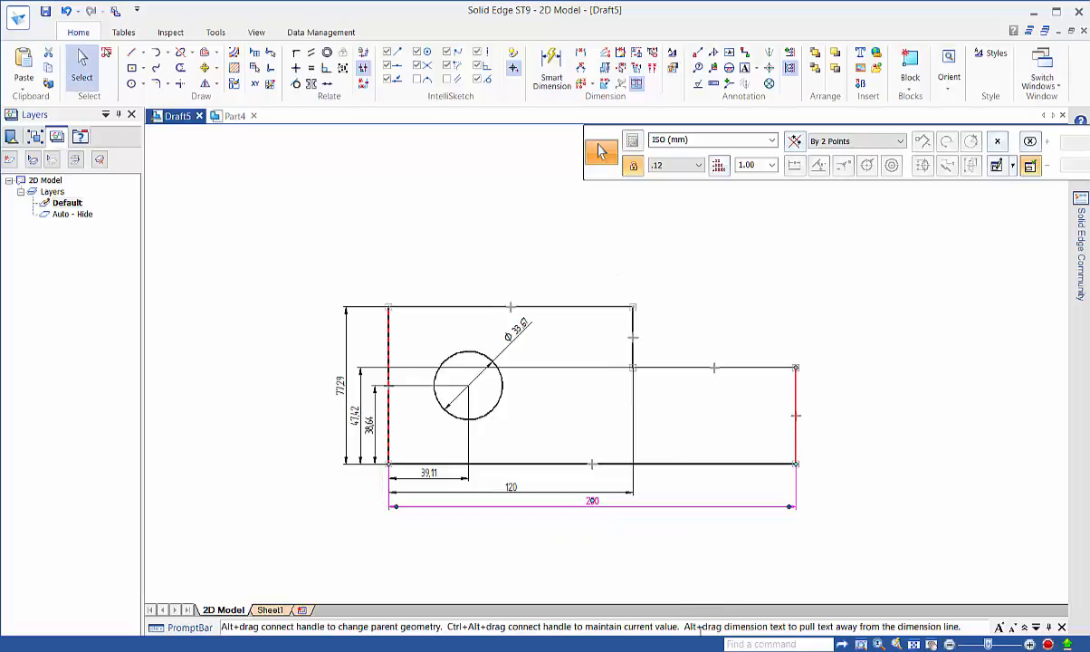
mouse_move(431, 526)
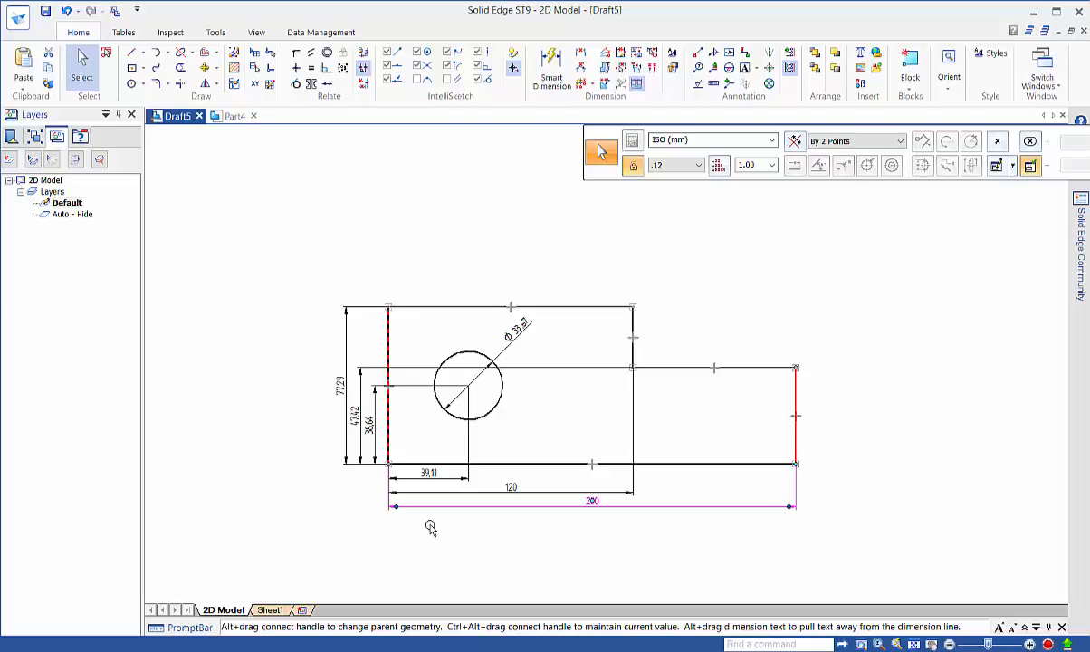
mouse_move(428, 529)
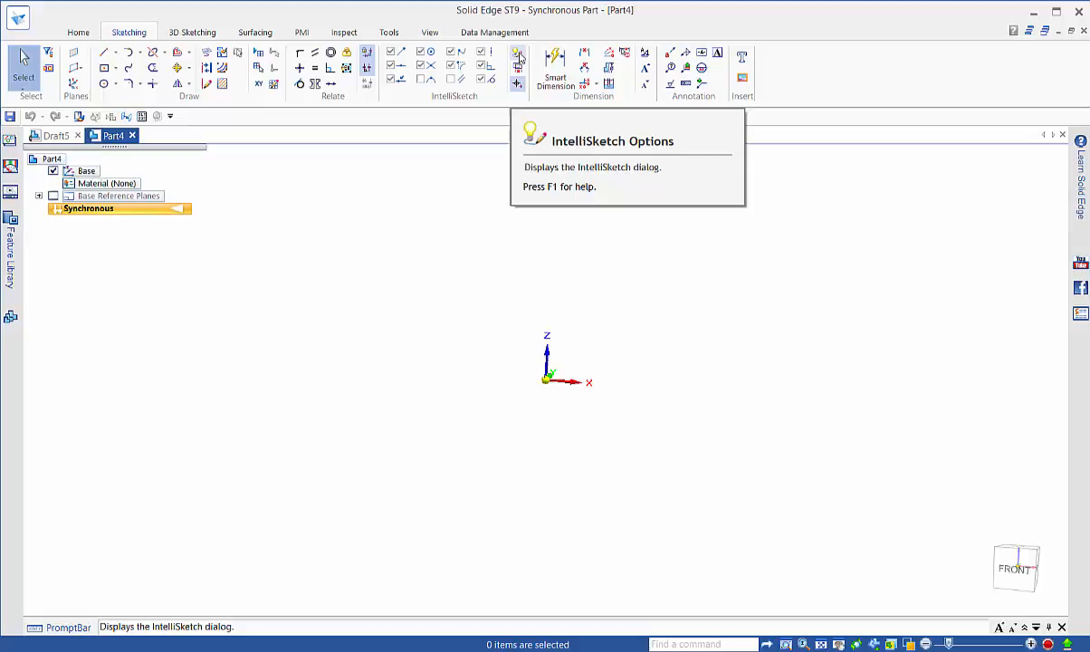
Step: Bring up IntelliSketch Options in Part4 and show its Relationships settings
left_click(517, 52)
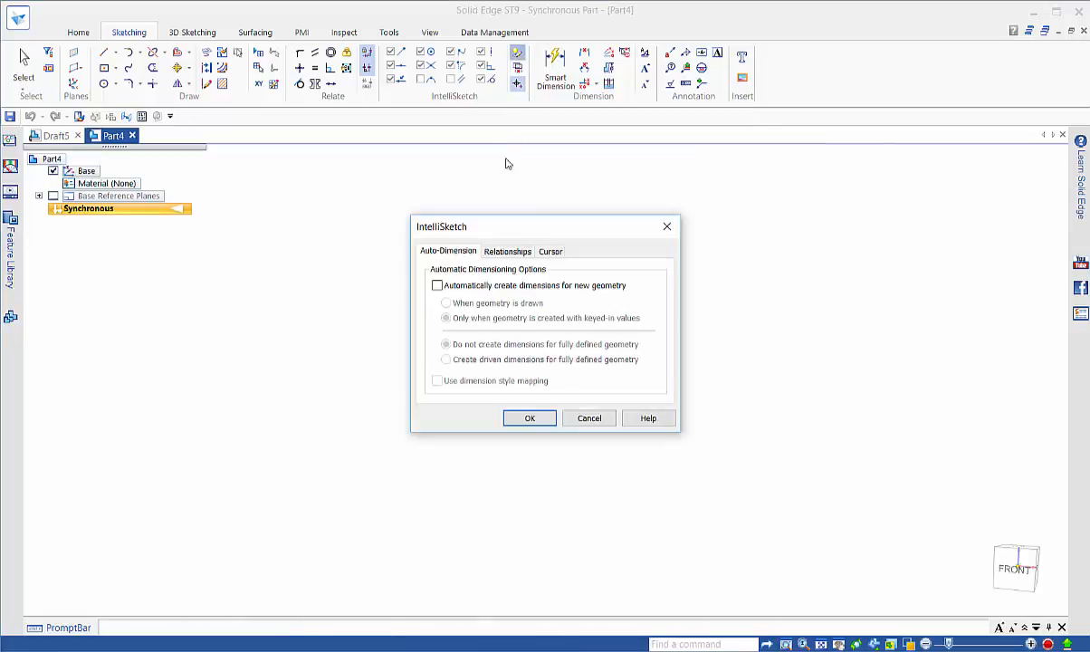
mouse_move(432, 111)
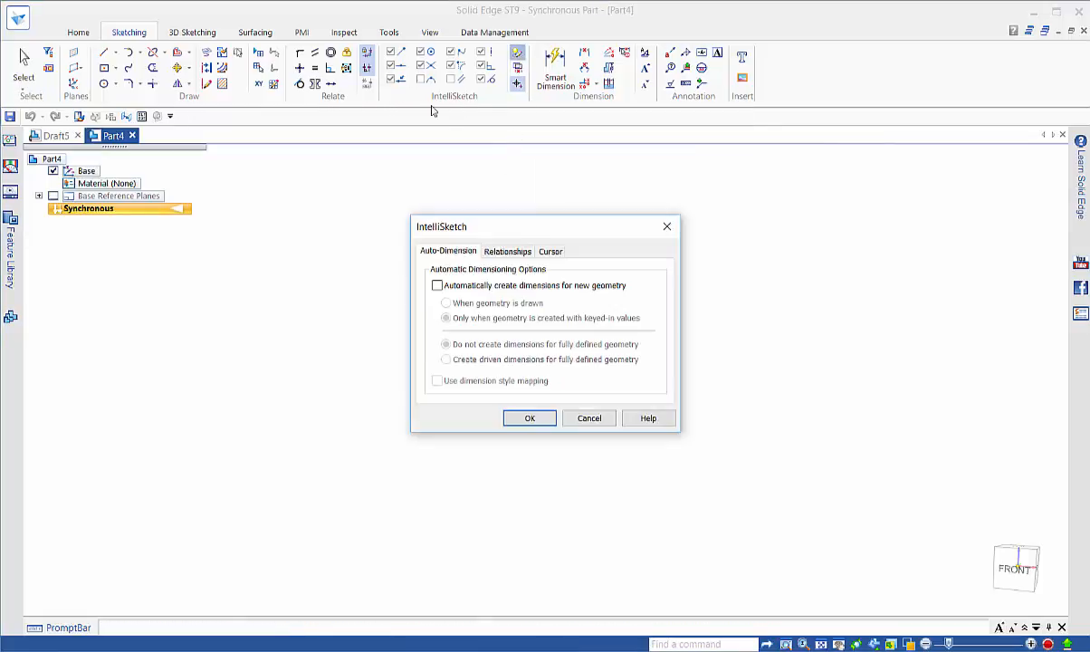
left_click(507, 250)
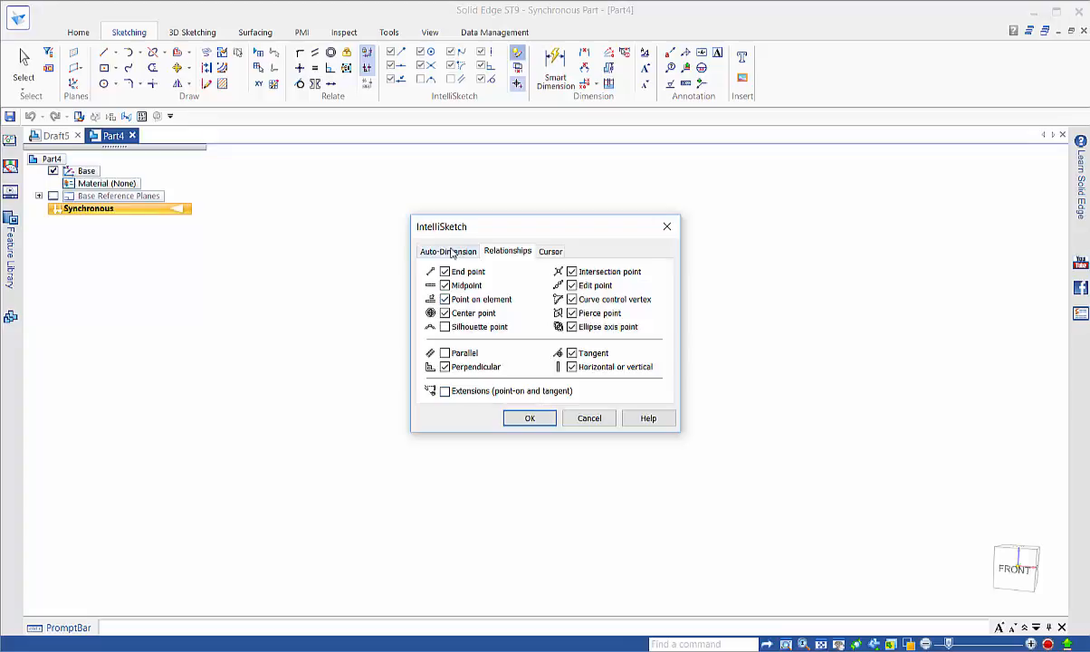
Step: Enable 'Automatically create dimensions for new geometry' under Auto-Dimension and confirm with OK
left_click(447, 250)
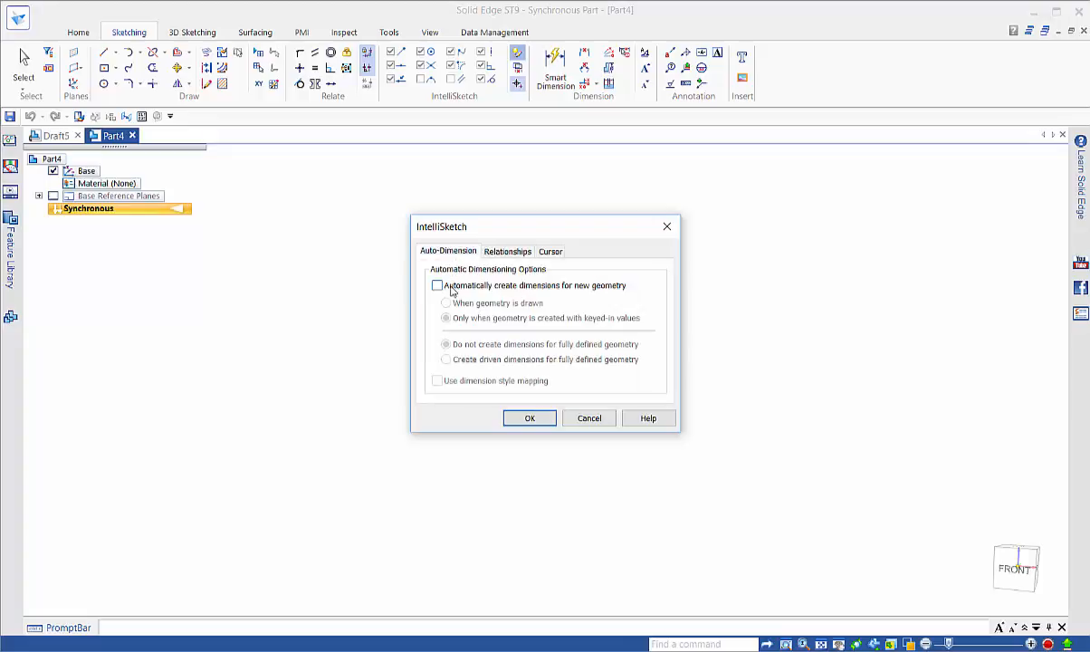
left_click(438, 286)
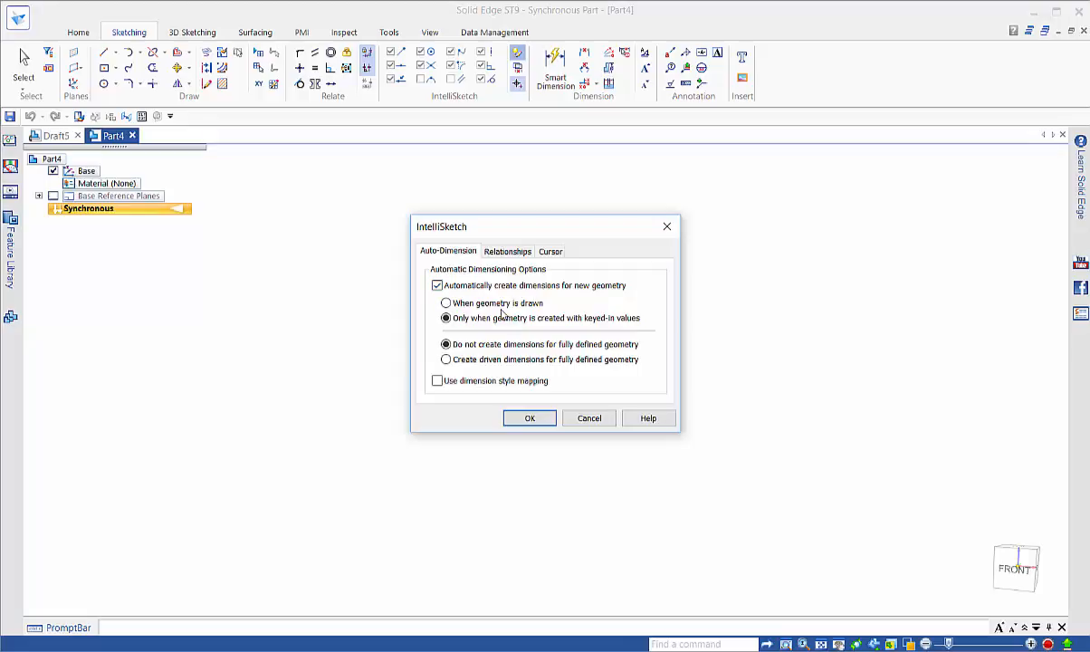
left_click(445, 319)
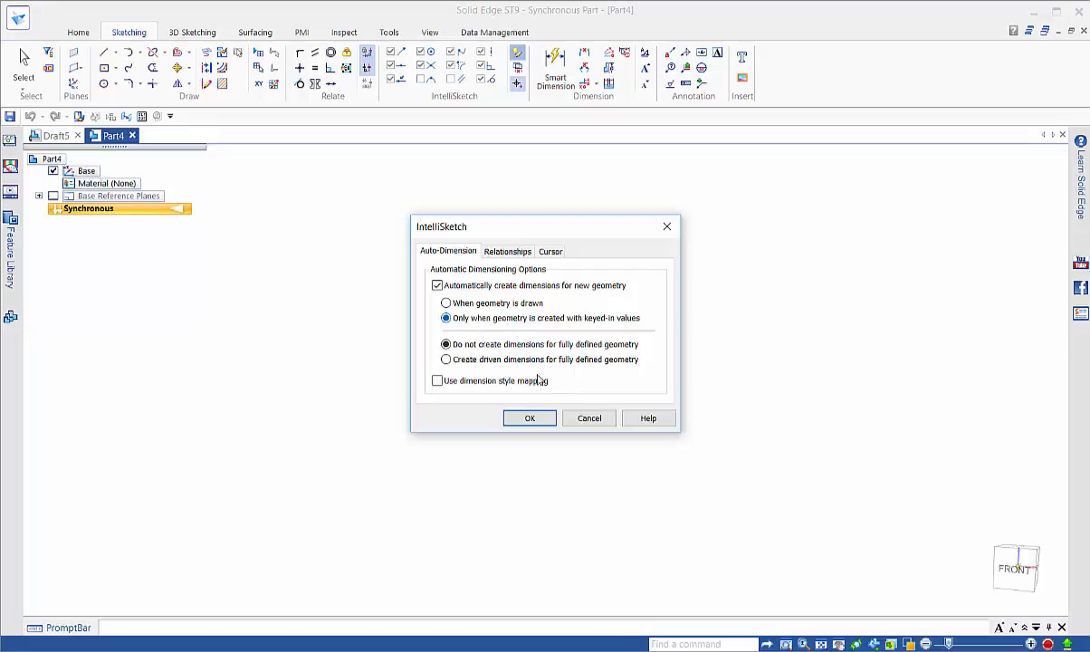
left_click(528, 416)
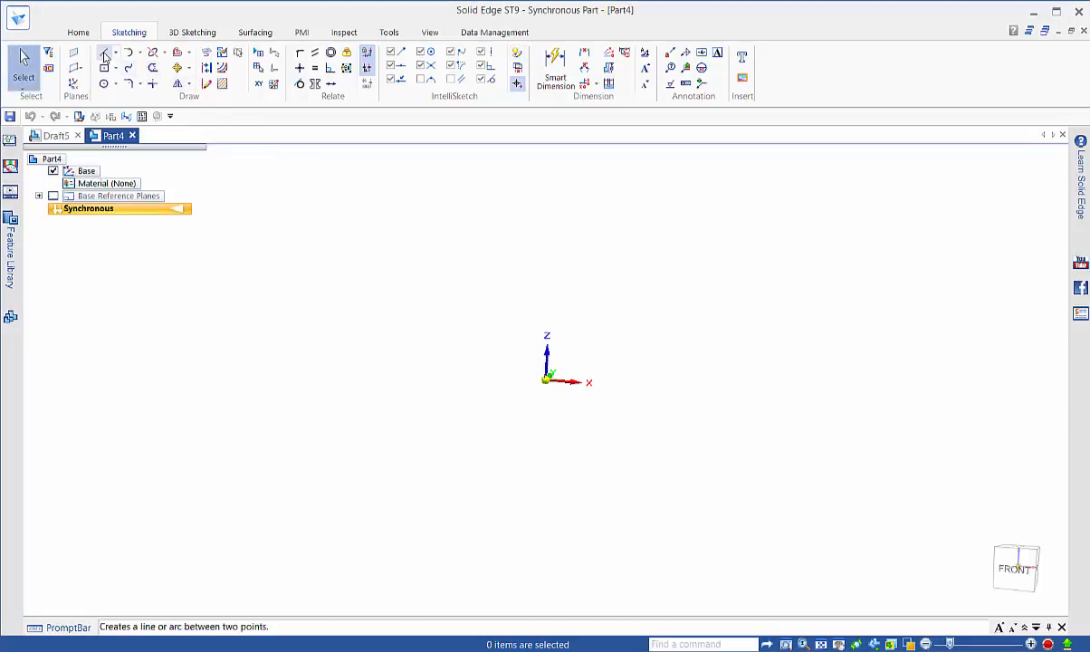
Step: Start the Line command and lock sketching onto the base plane at the origin
left_click(105, 51)
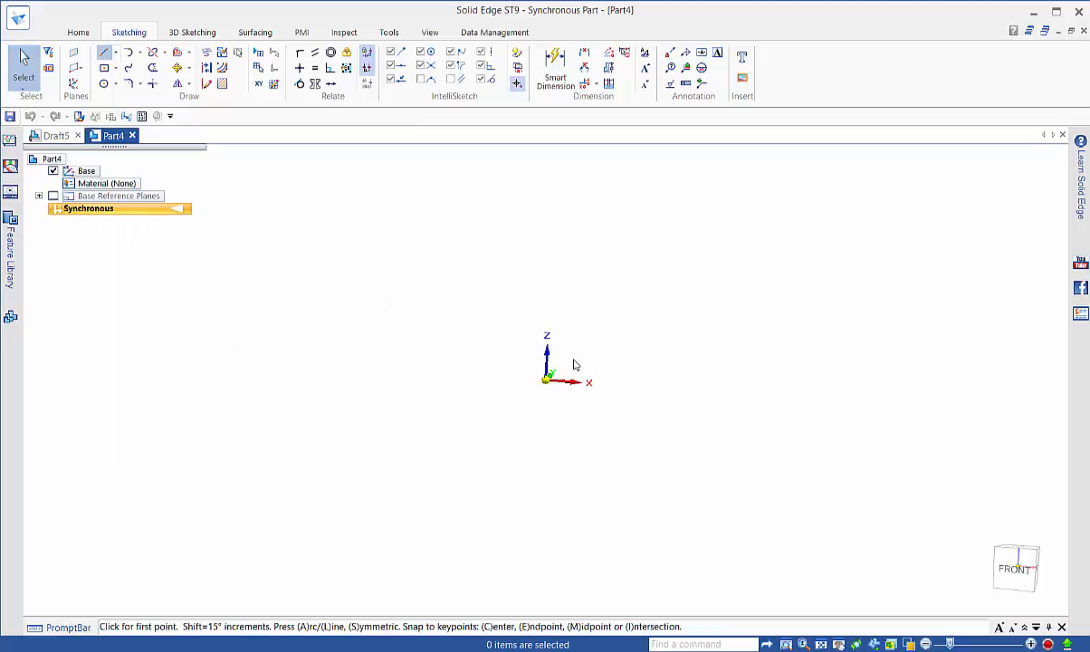
left_click(105, 50)
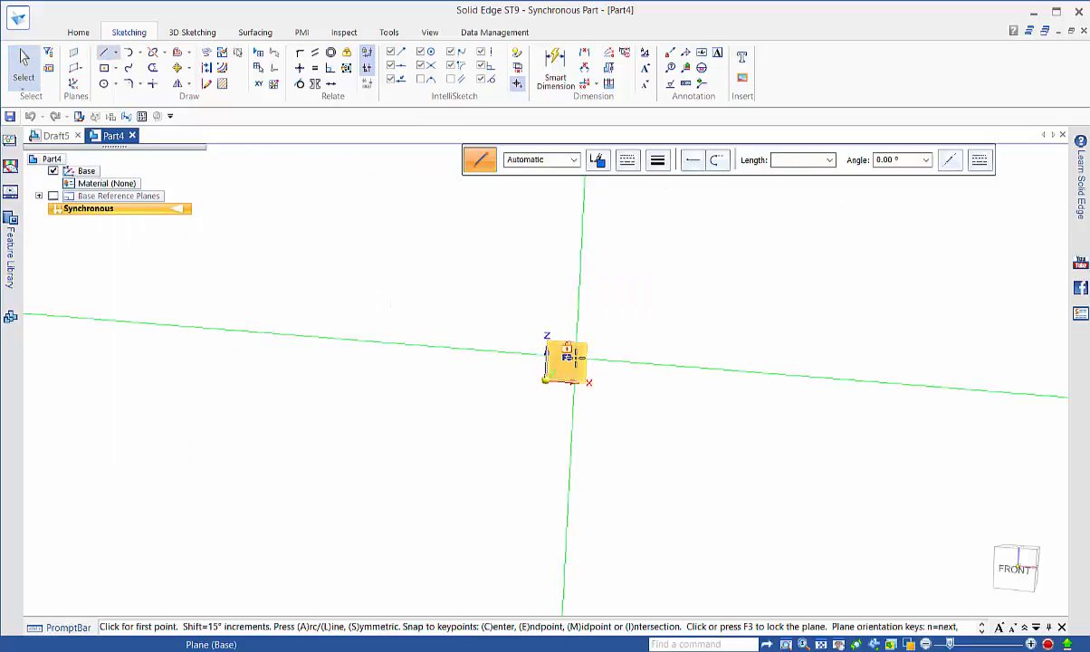